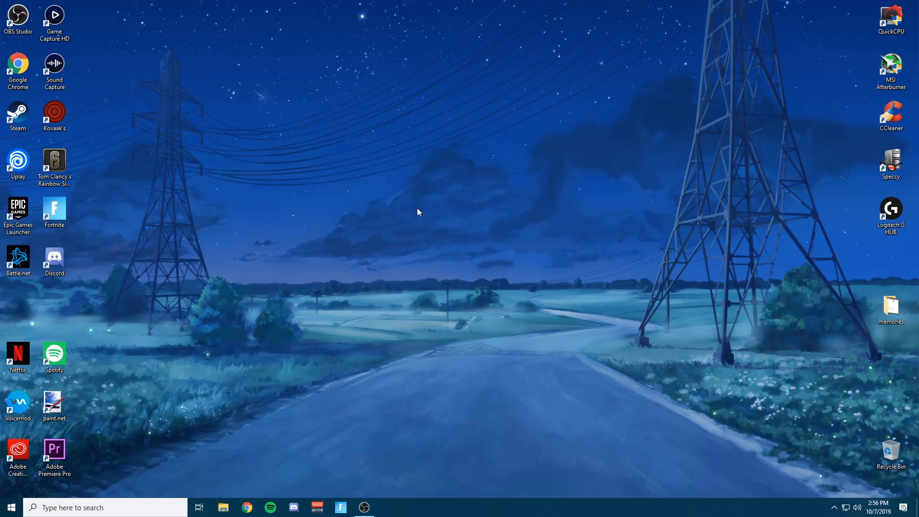
mouse_move(243, 499)
type("tcp o")
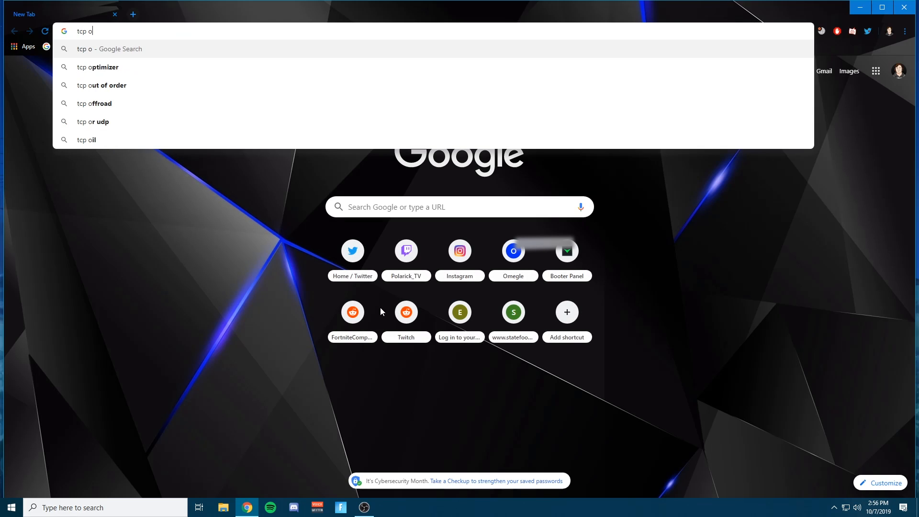
Close the YouTube page, search Google for 'tcp optimizer', and open the SpeedGuide.net downloads result.
left_click(99, 67)
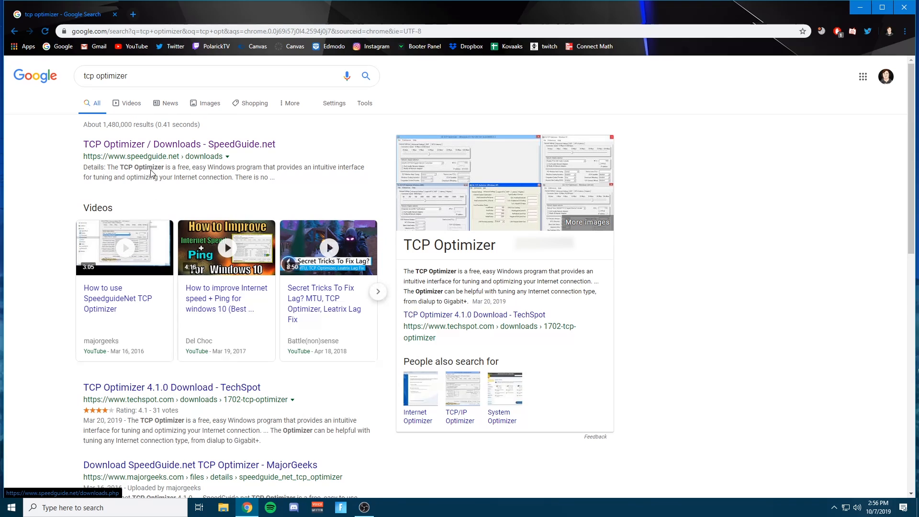
scroll("down", 3)
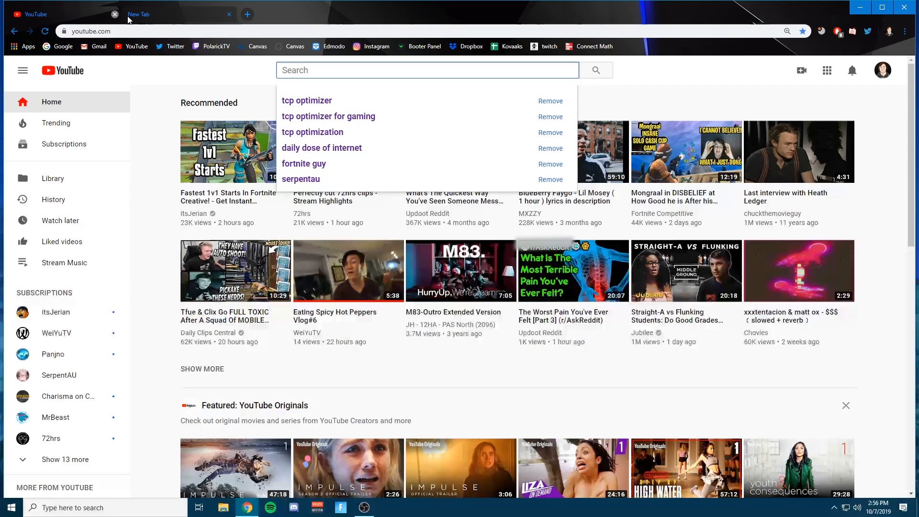
left_click(115, 14)
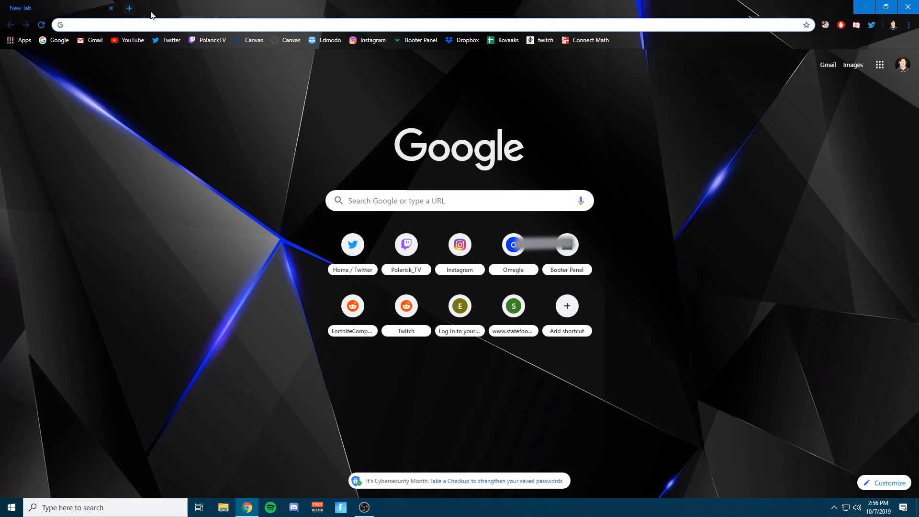
left_click(202, 25)
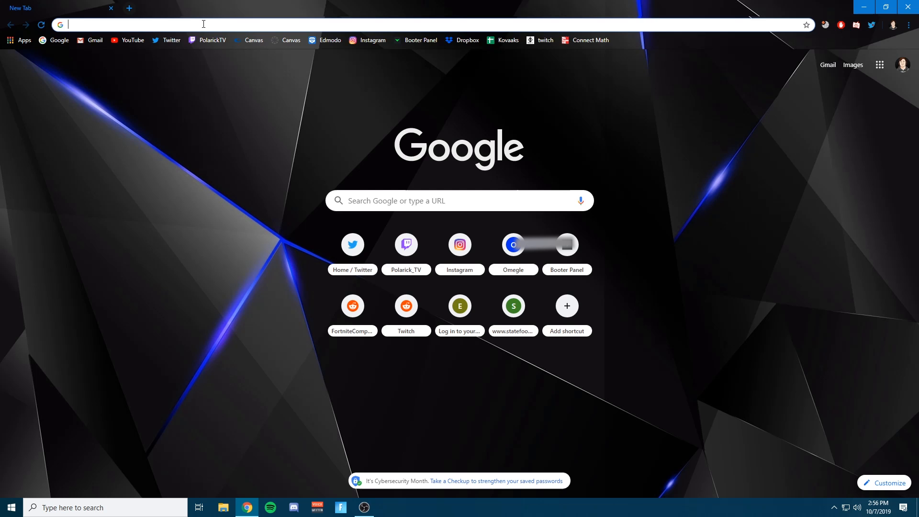
type("tcp optimizer")
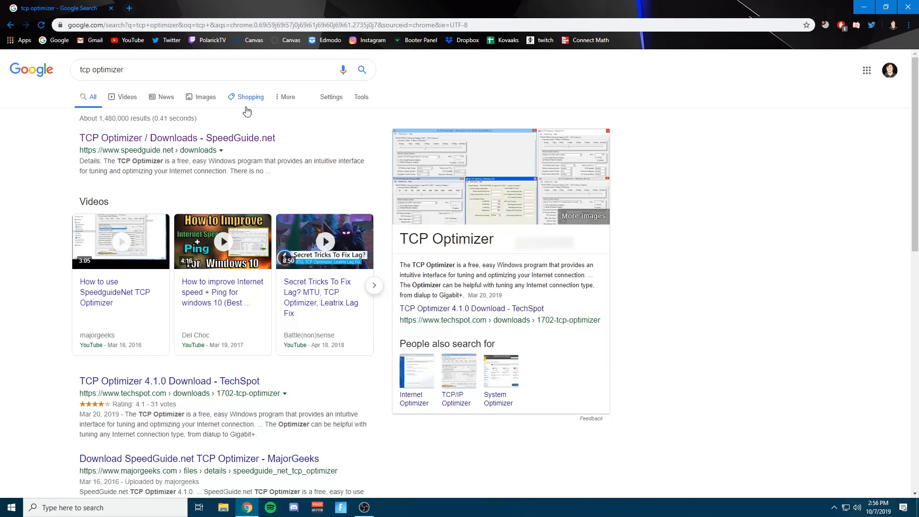
left_click(176, 138)
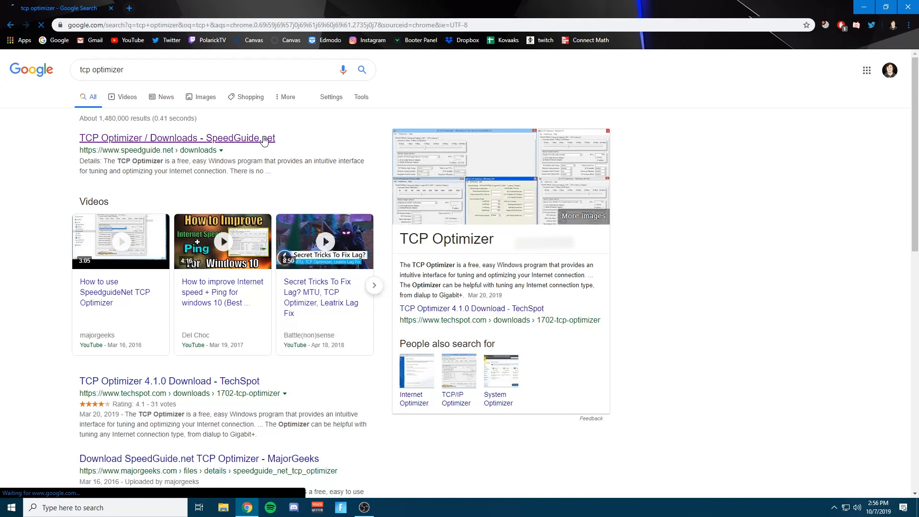
Download TCPOptimizer.exe (668 KB) from the SpeedGuide.net mirror and show it in its folder.
left_click(177, 138)
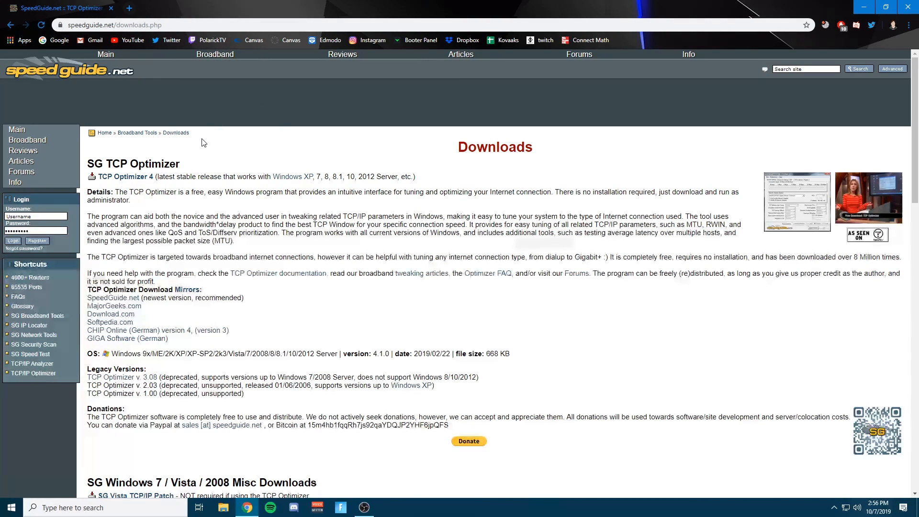
left_click(125, 177)
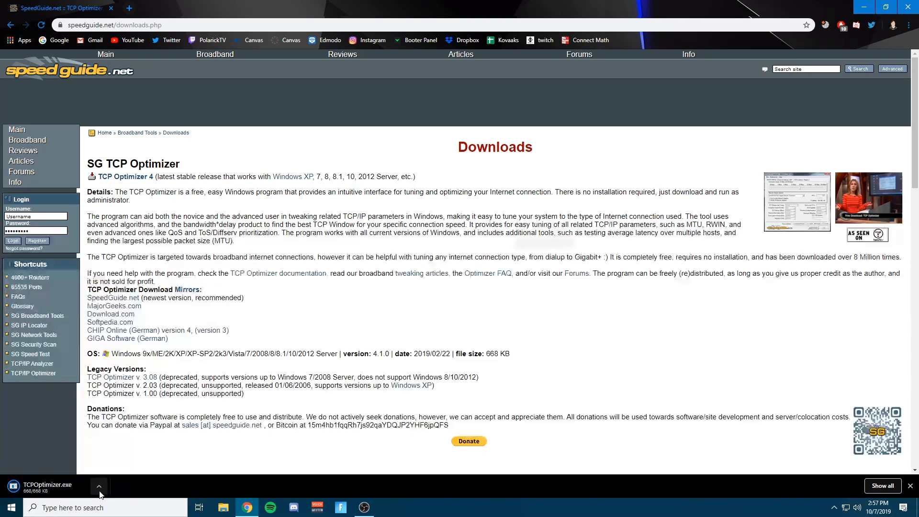
left_click(99, 486)
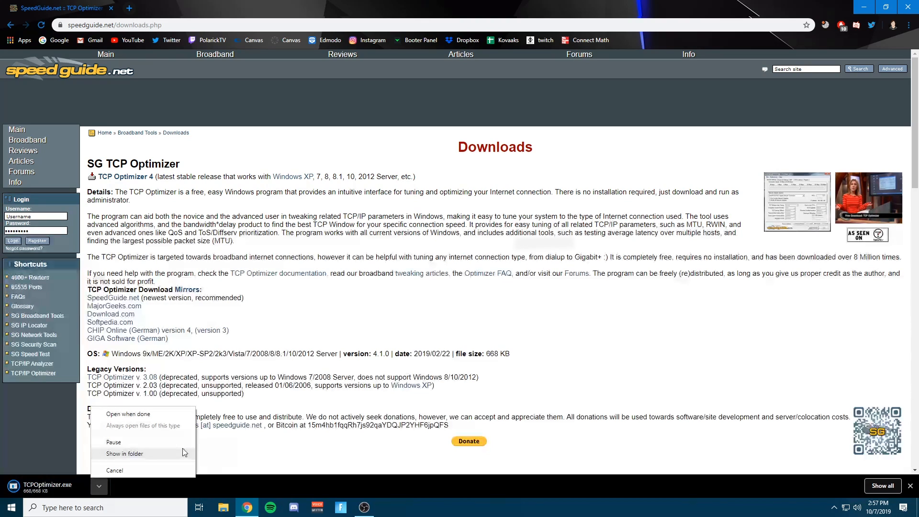
mouse_move(167, 463)
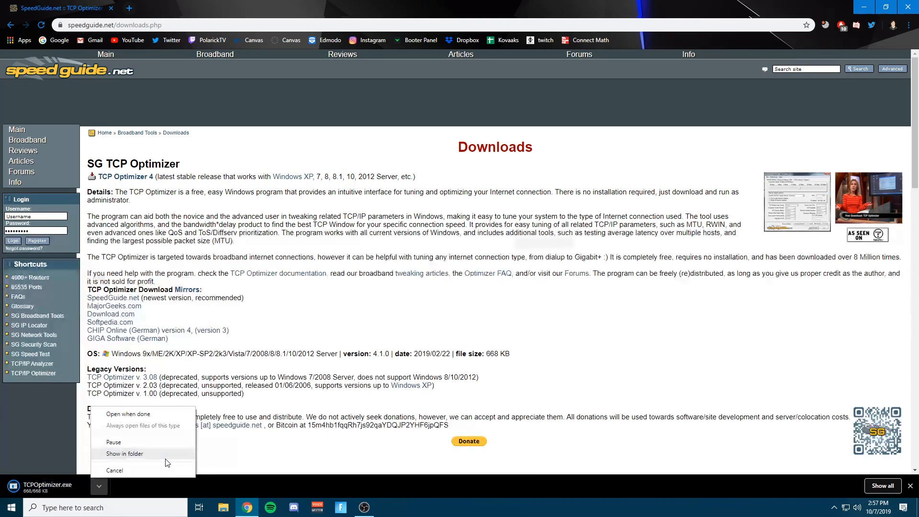
left_click(125, 453)
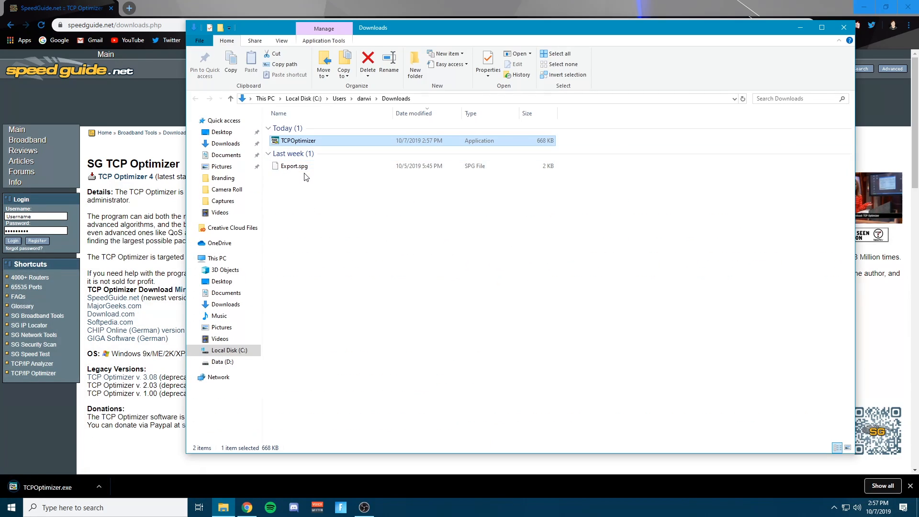
Launch TCPOptimizer from Downloads as administrator so General Settings opens.
right_click(299, 141)
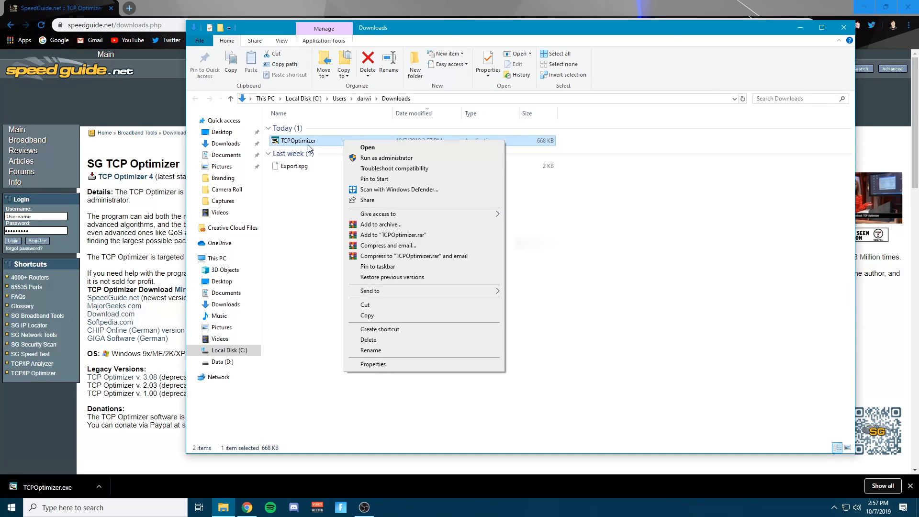
left_click(373, 292)
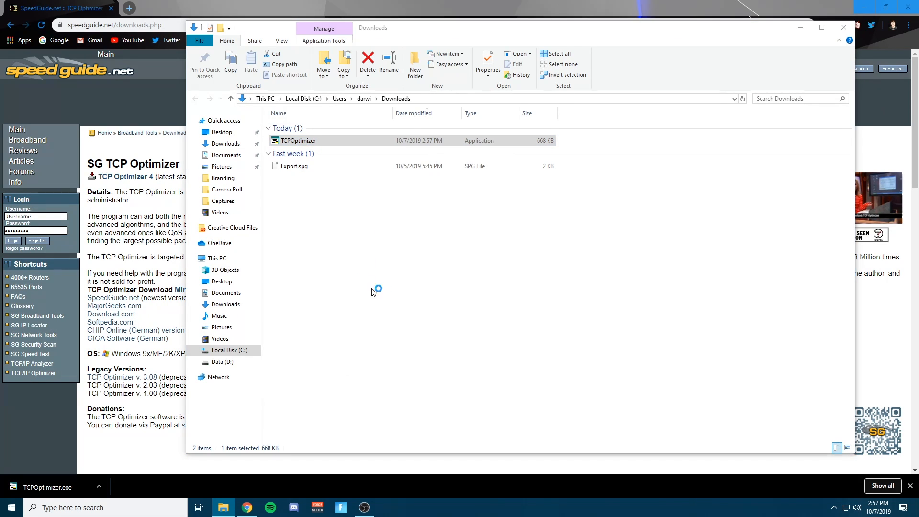
mouse_move(477, 253)
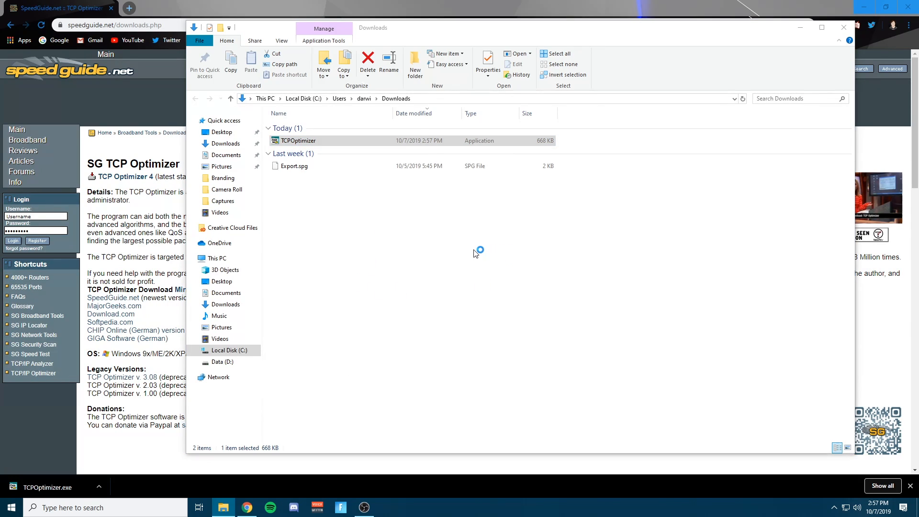
mouse_move(421, 338)
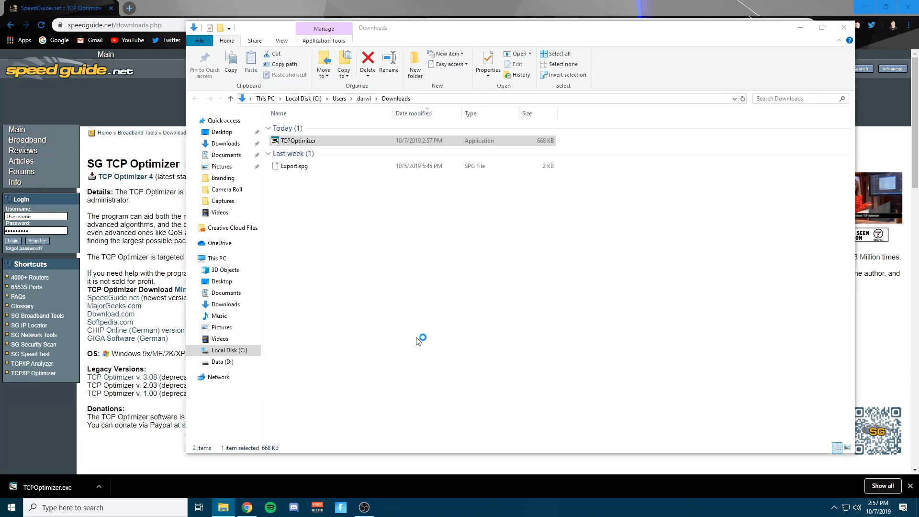
mouse_move(426, 333)
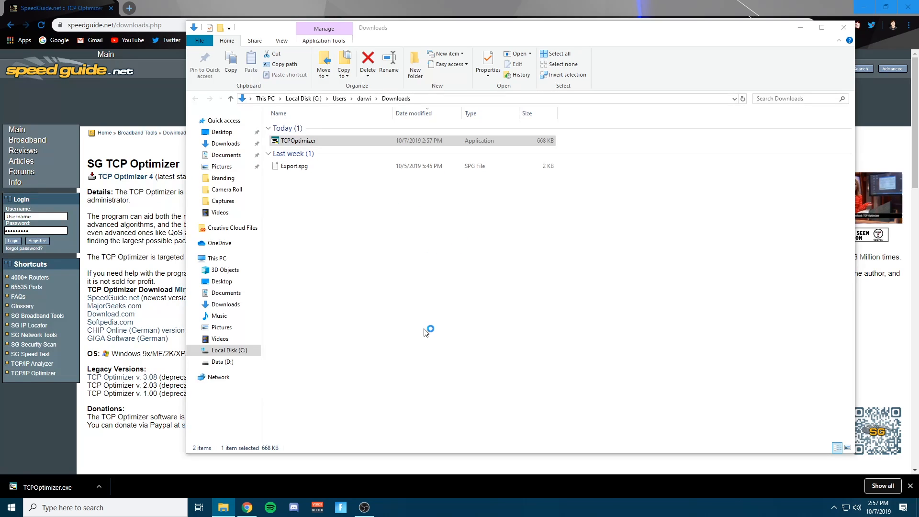
double_click(299, 140)
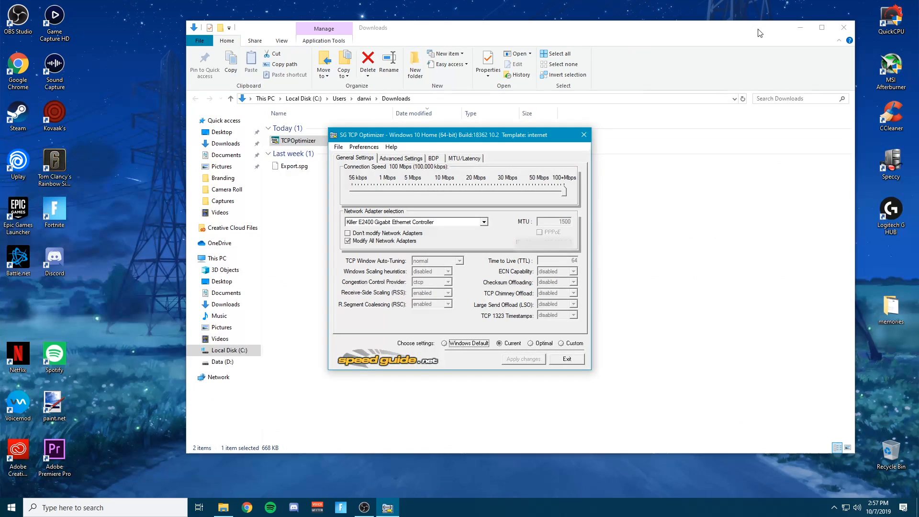
Open the File > Import picker showing Export.spg in Downloads, and reposition it.
left_click(843, 27)
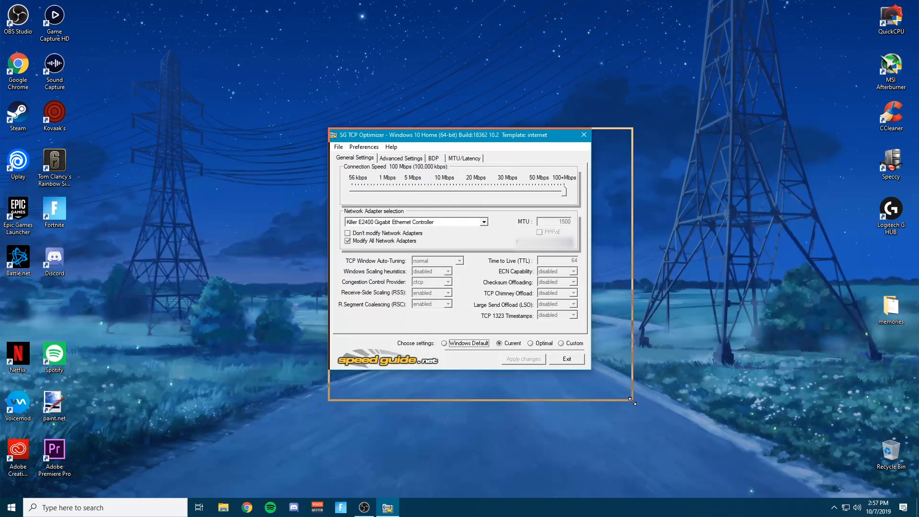
left_click(338, 147)
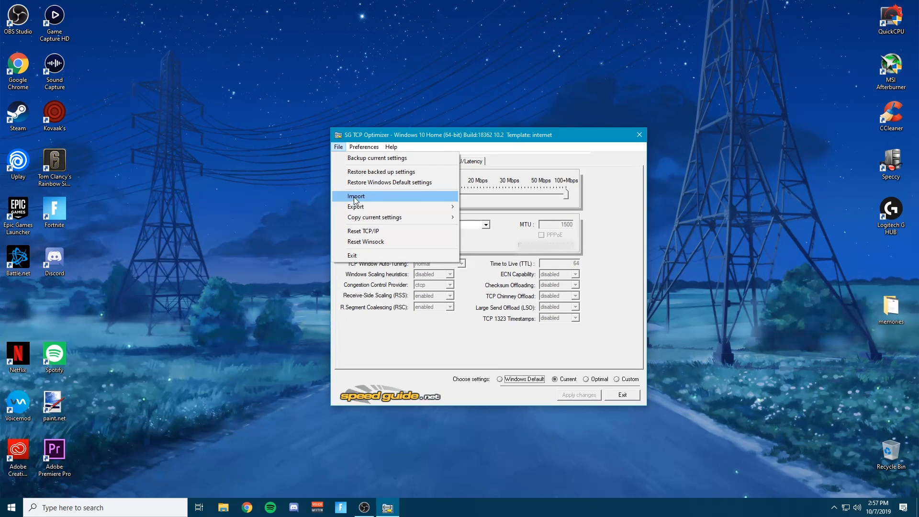
left_click(356, 196)
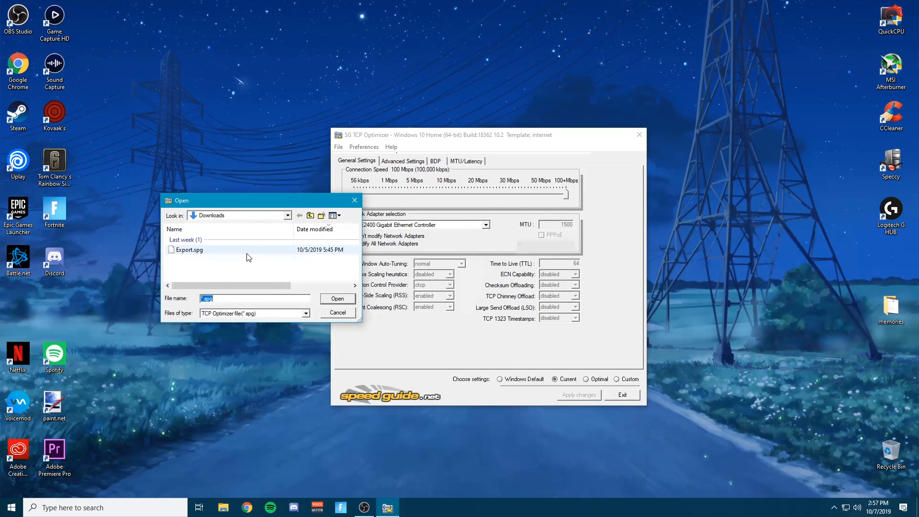
left_click_drag(260, 200, 229, 192)
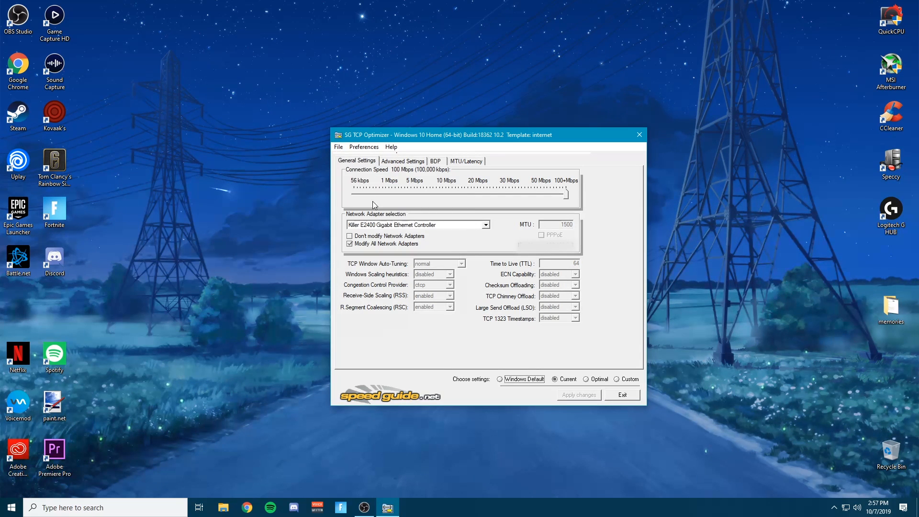
Import Export.spg so the Import settings option becomes selected.
left_click(338, 147)
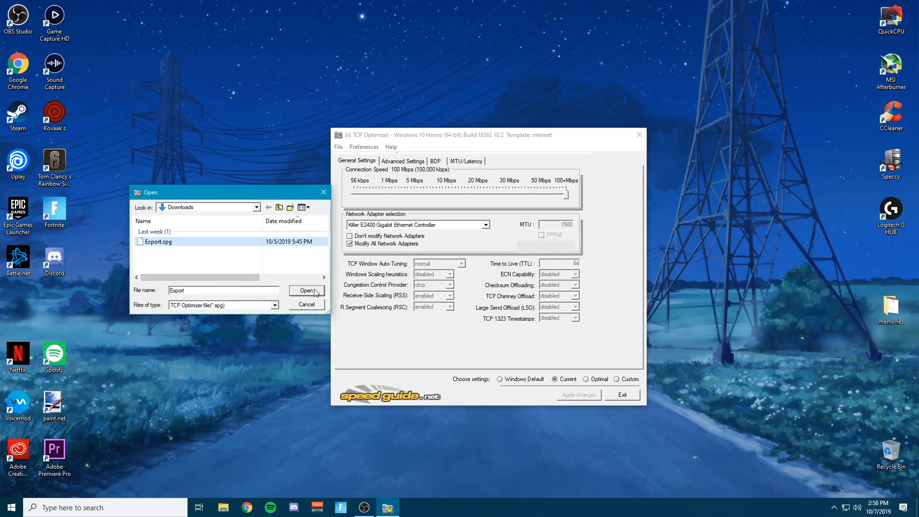
left_click(305, 291)
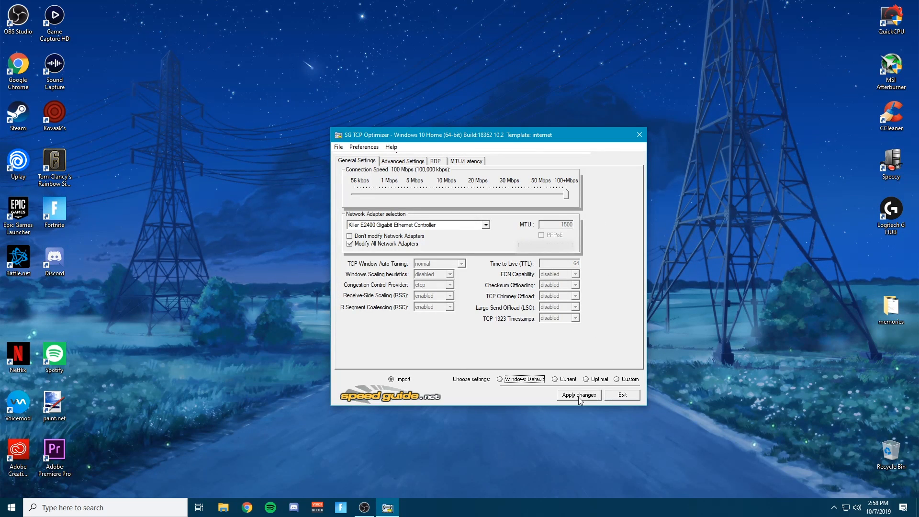
mouse_move(636, 211)
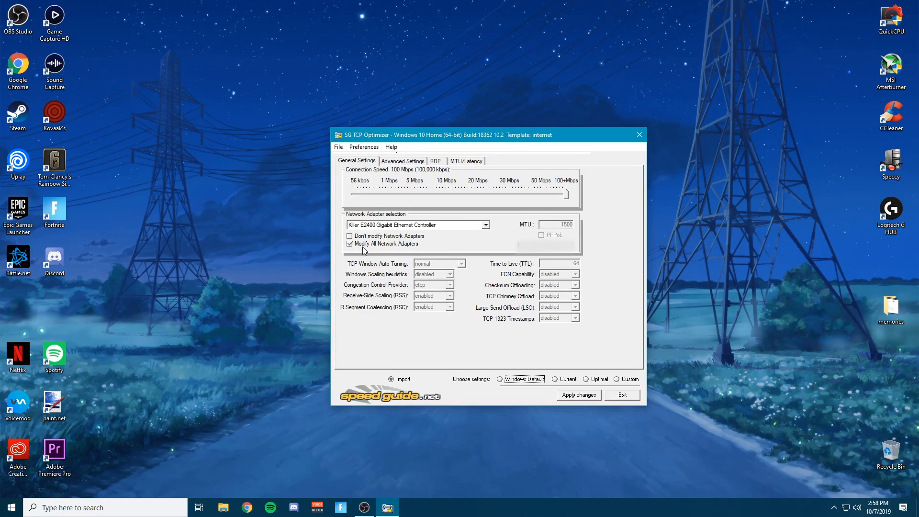
mouse_move(534, 268)
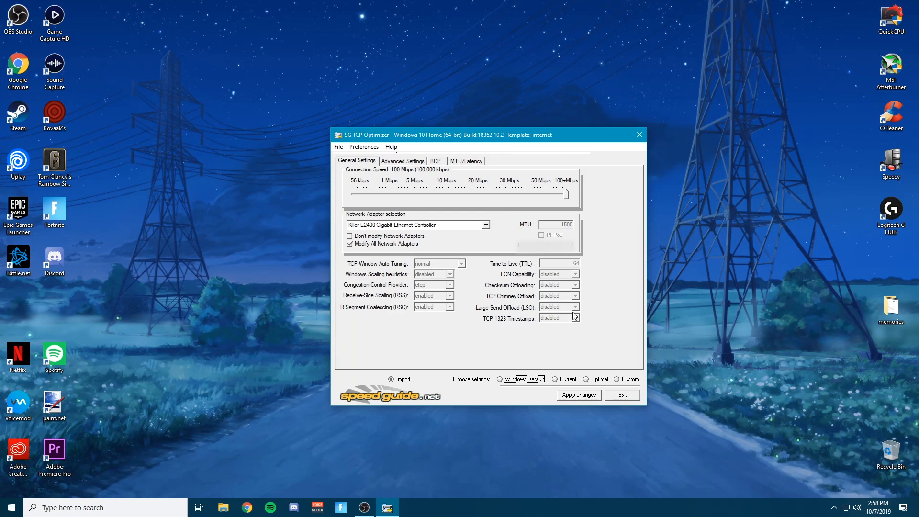
Review Advanced Settings, then apply the imported settings with Backup ticked.
left_click(403, 161)
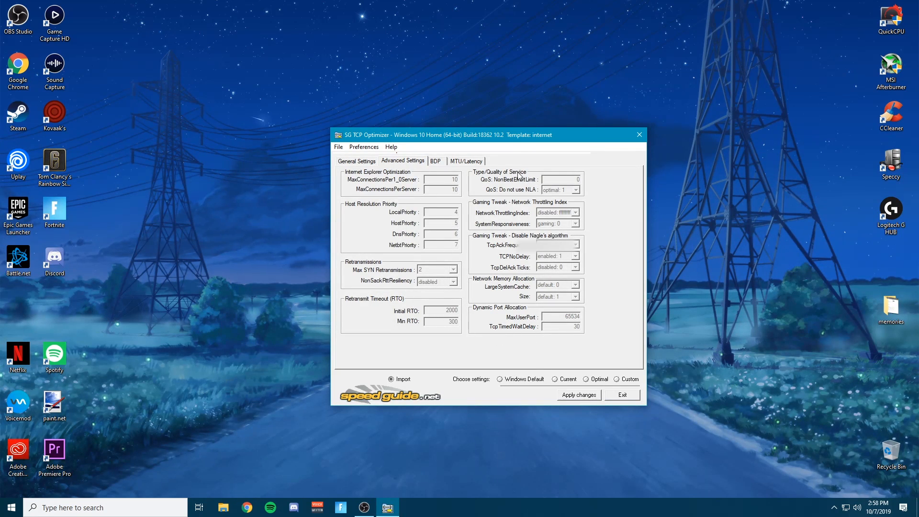
left_click(466, 161)
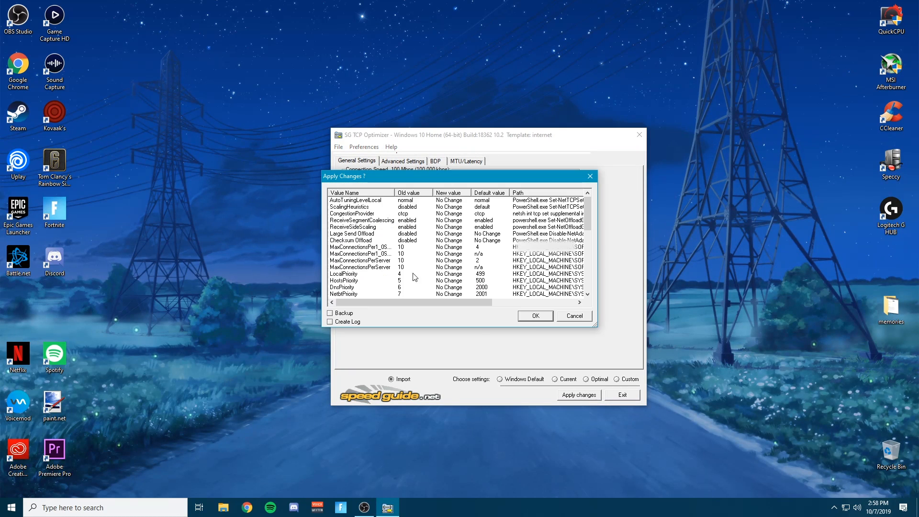
left_click(330, 312)
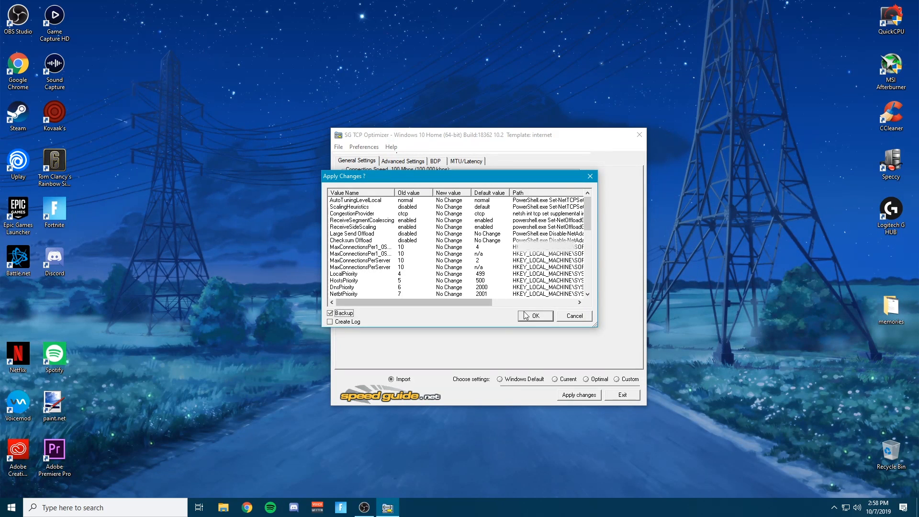
left_click(574, 316)
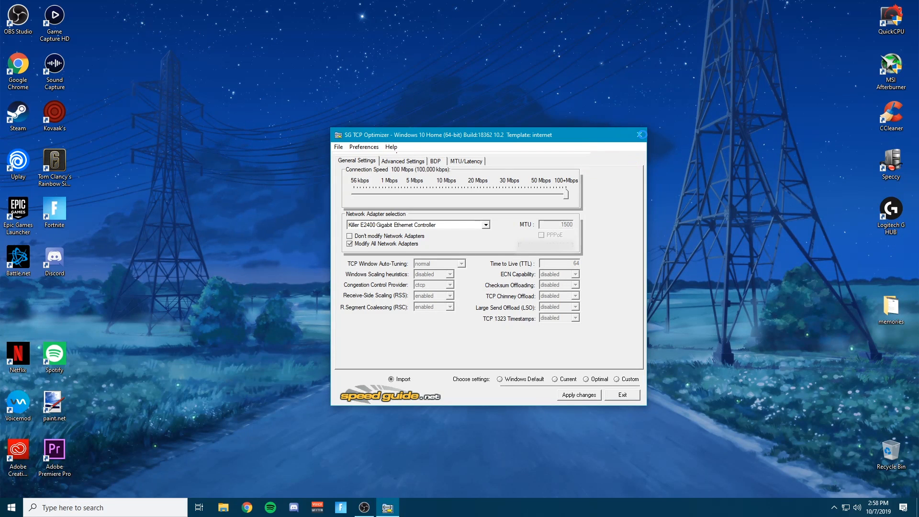
left_click(578, 394)
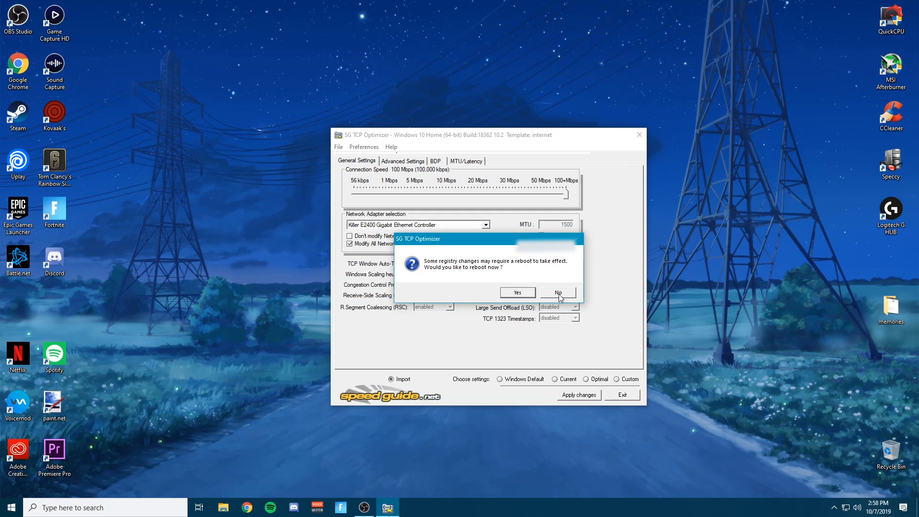
Answer No to the reboot prompt, leaving the Windows desktop showing.
left_click(556, 293)
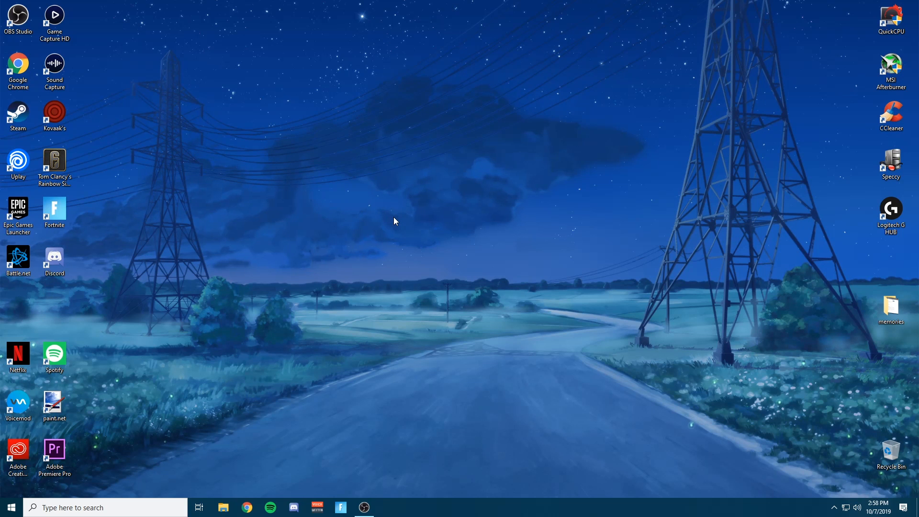
mouse_move(425, 227)
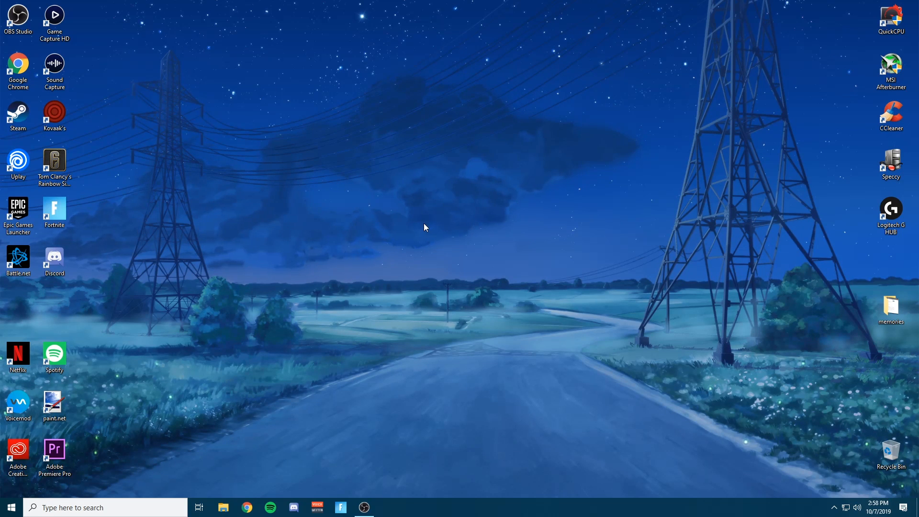
mouse_move(405, 227)
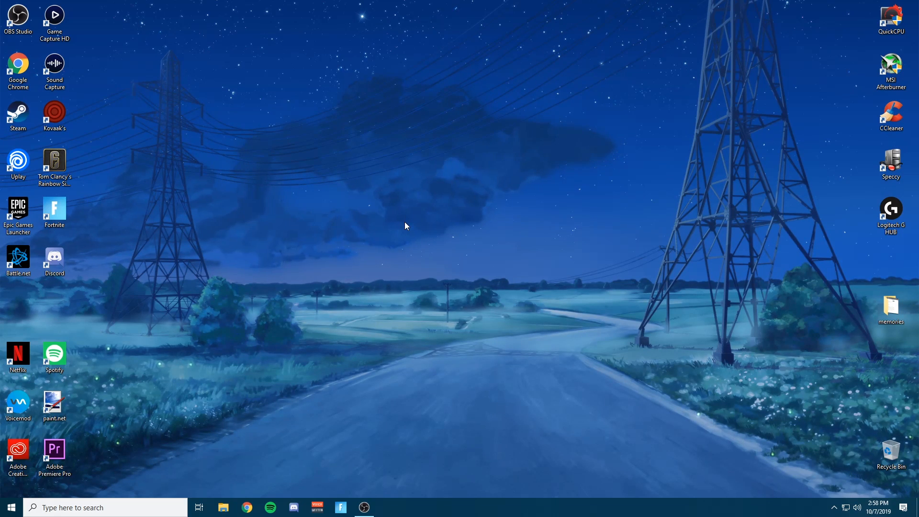
mouse_move(140, 104)
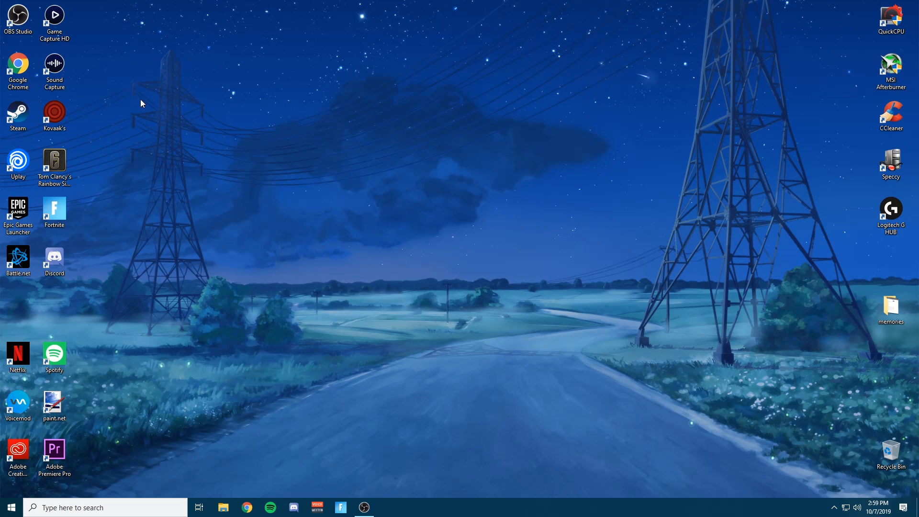
mouse_move(815, 408)
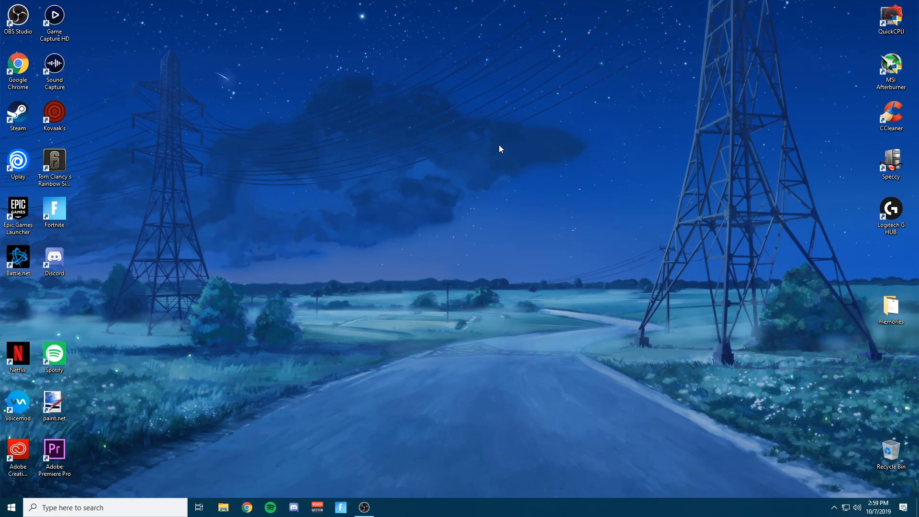
mouse_move(393, 27)
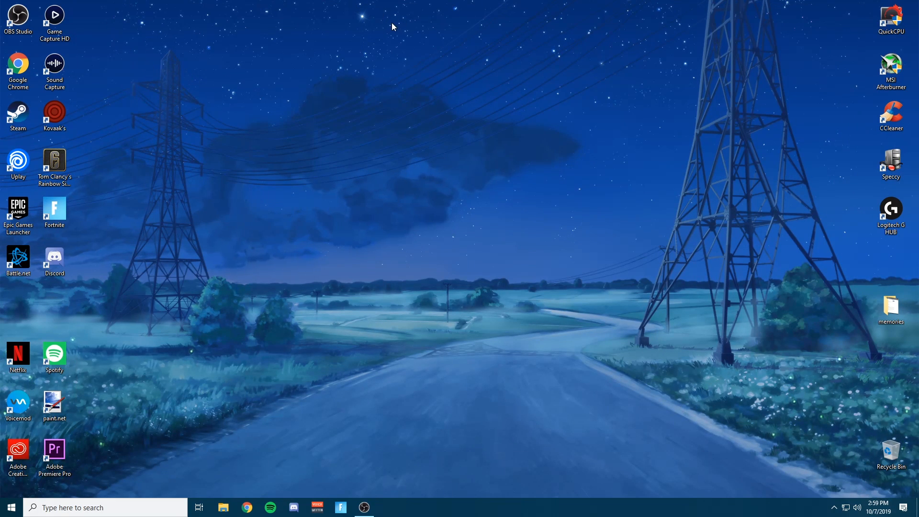